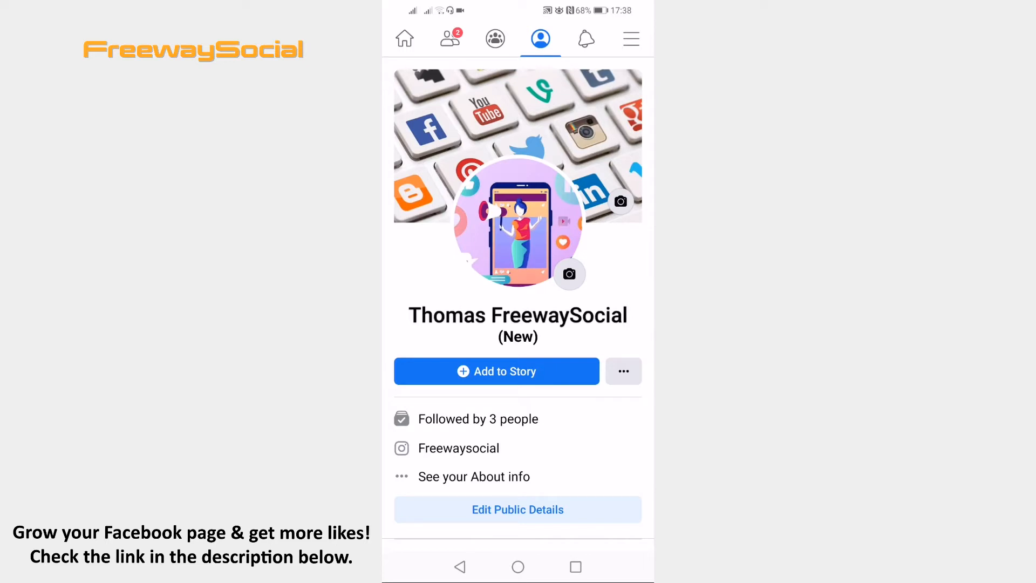
# - Open the Facebook main menu and scroll down to the Help & support options
pyautogui.click(459, 567)
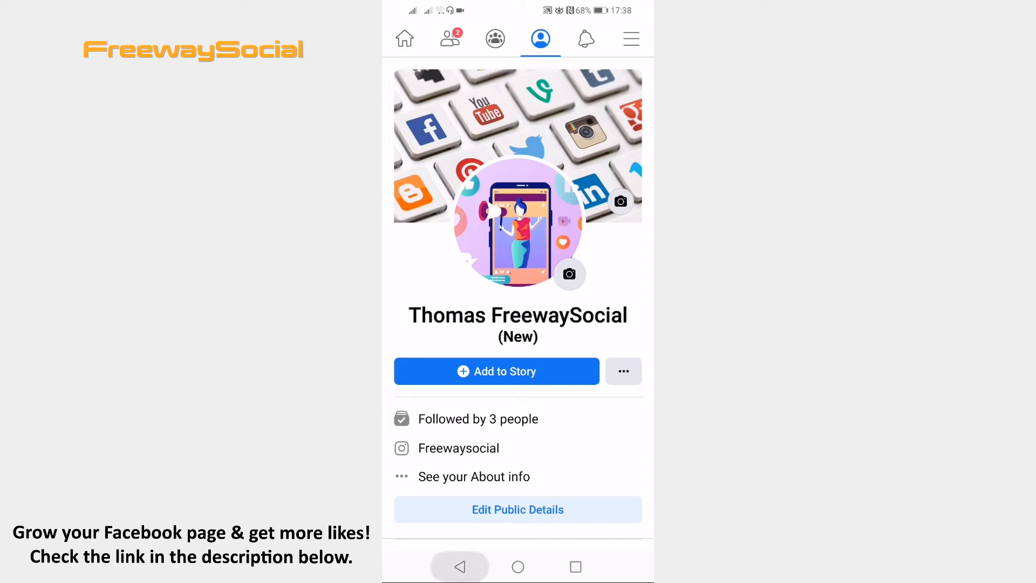
pyautogui.click(629, 39)
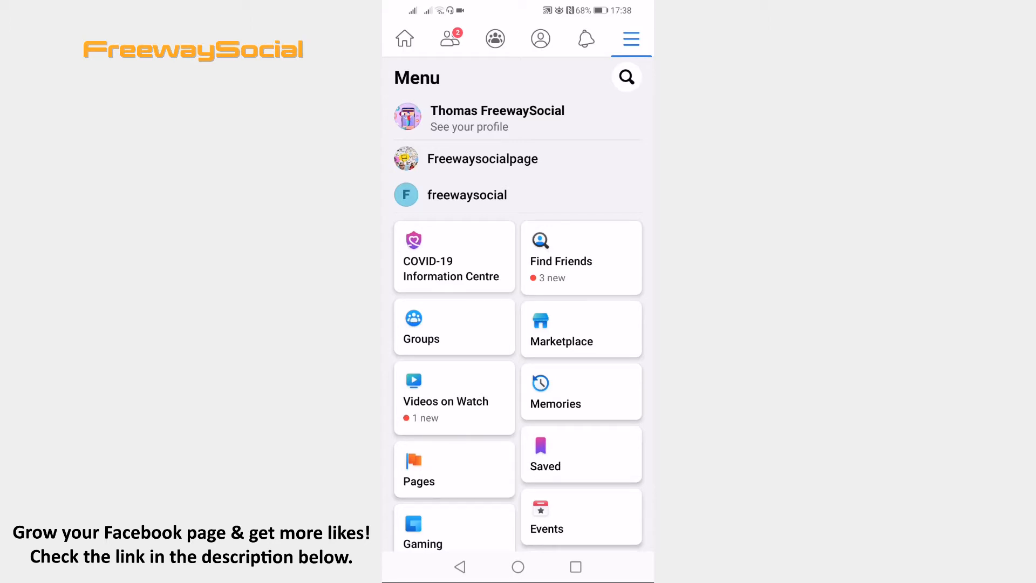
pyautogui.scroll(-3)
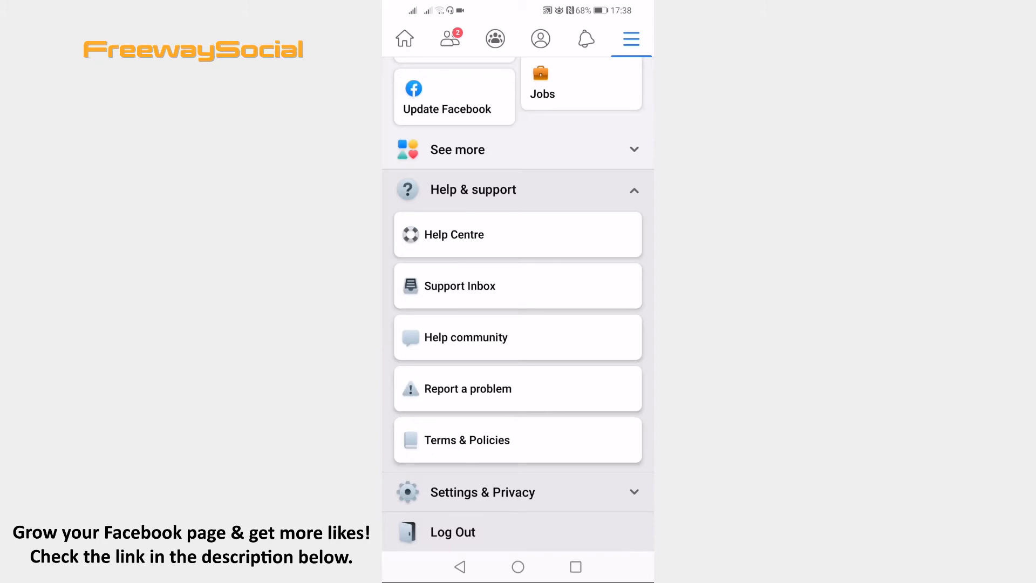
pyautogui.click(517, 388)
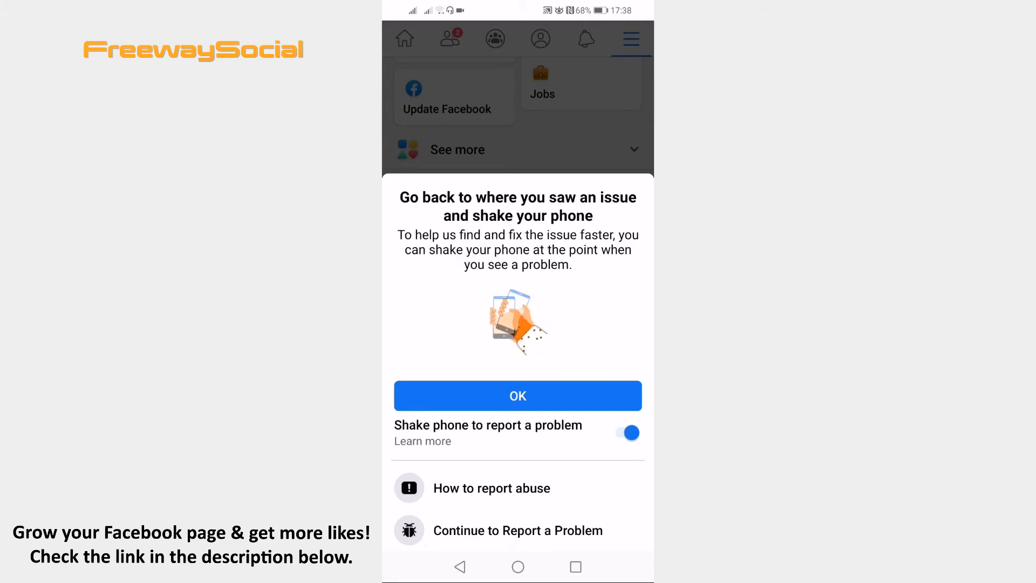
pyautogui.click(517, 395)
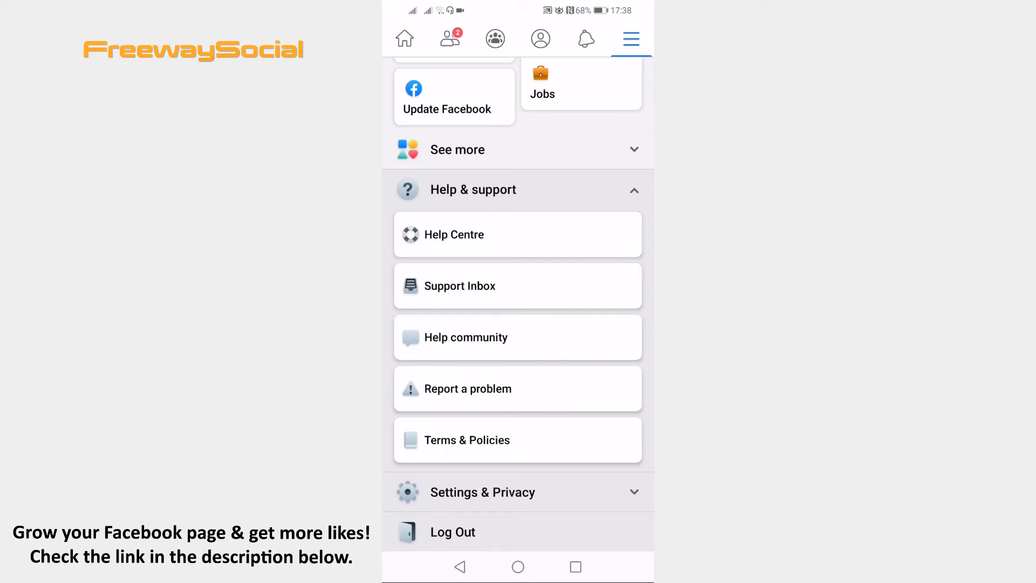
# - Start a Report a problem form, leave it unsent, and check the empty Support Inbox
pyautogui.click(518, 389)
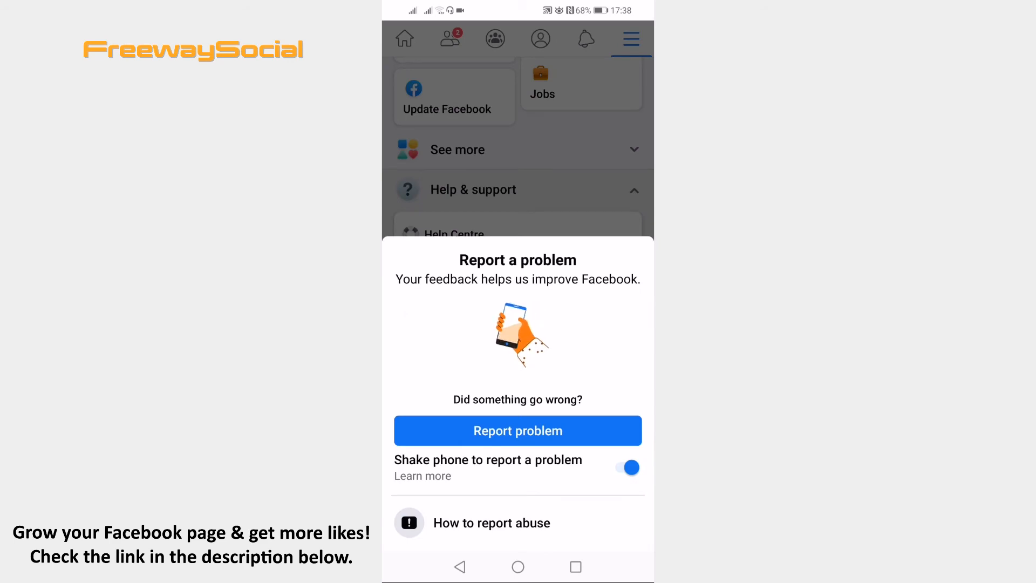
pyautogui.click(517, 430)
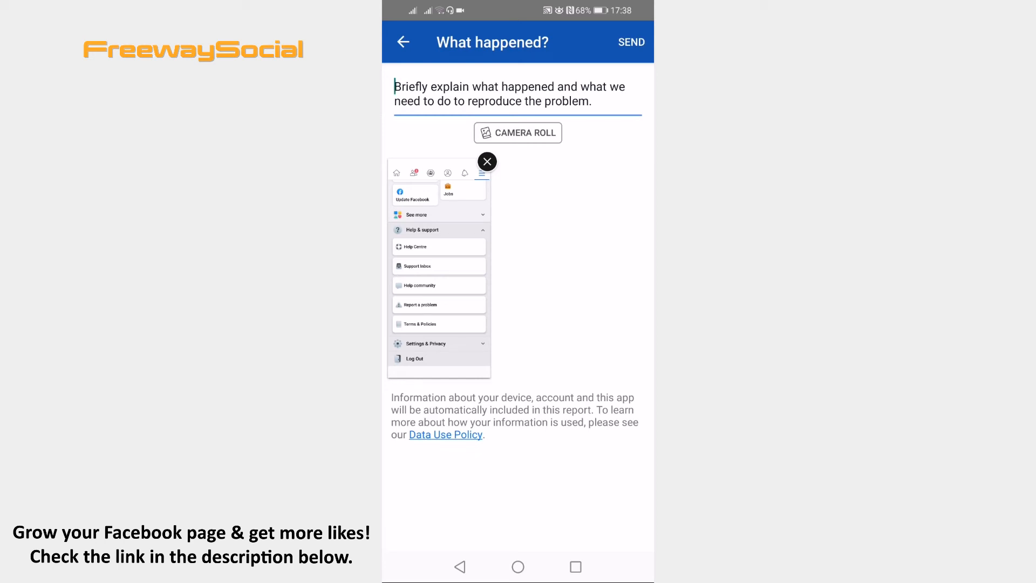
pyautogui.click(487, 161)
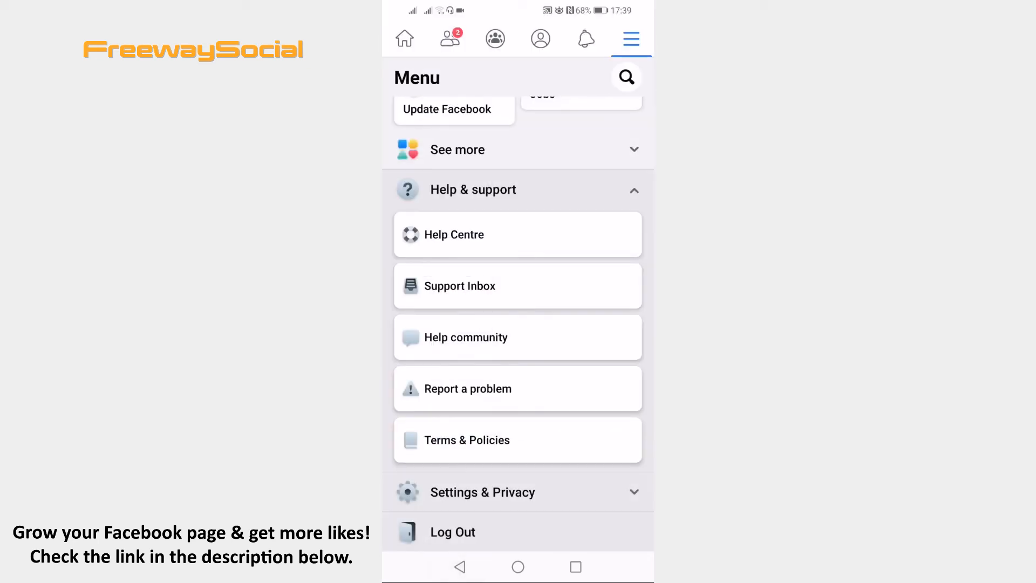
pyautogui.click(517, 286)
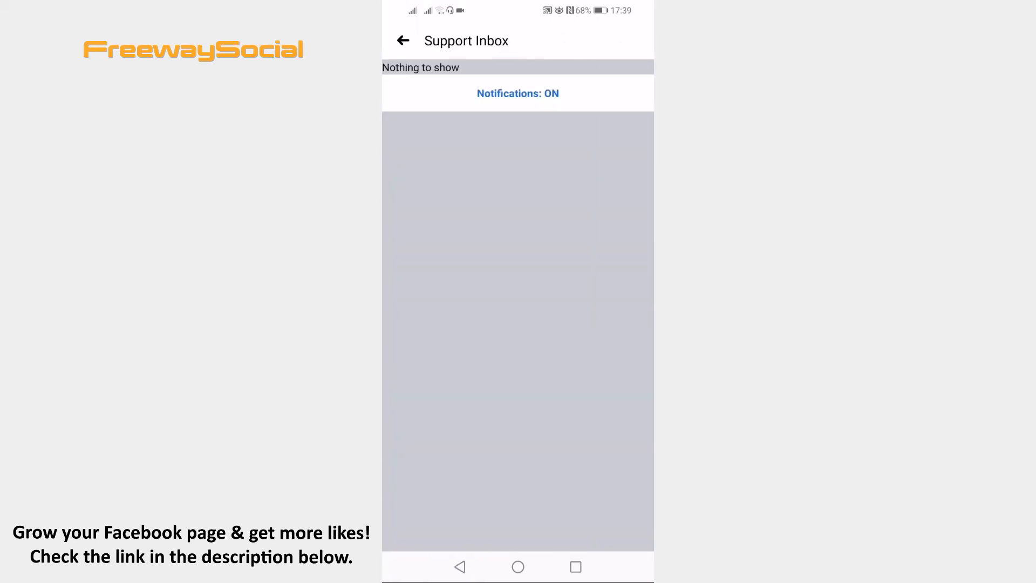